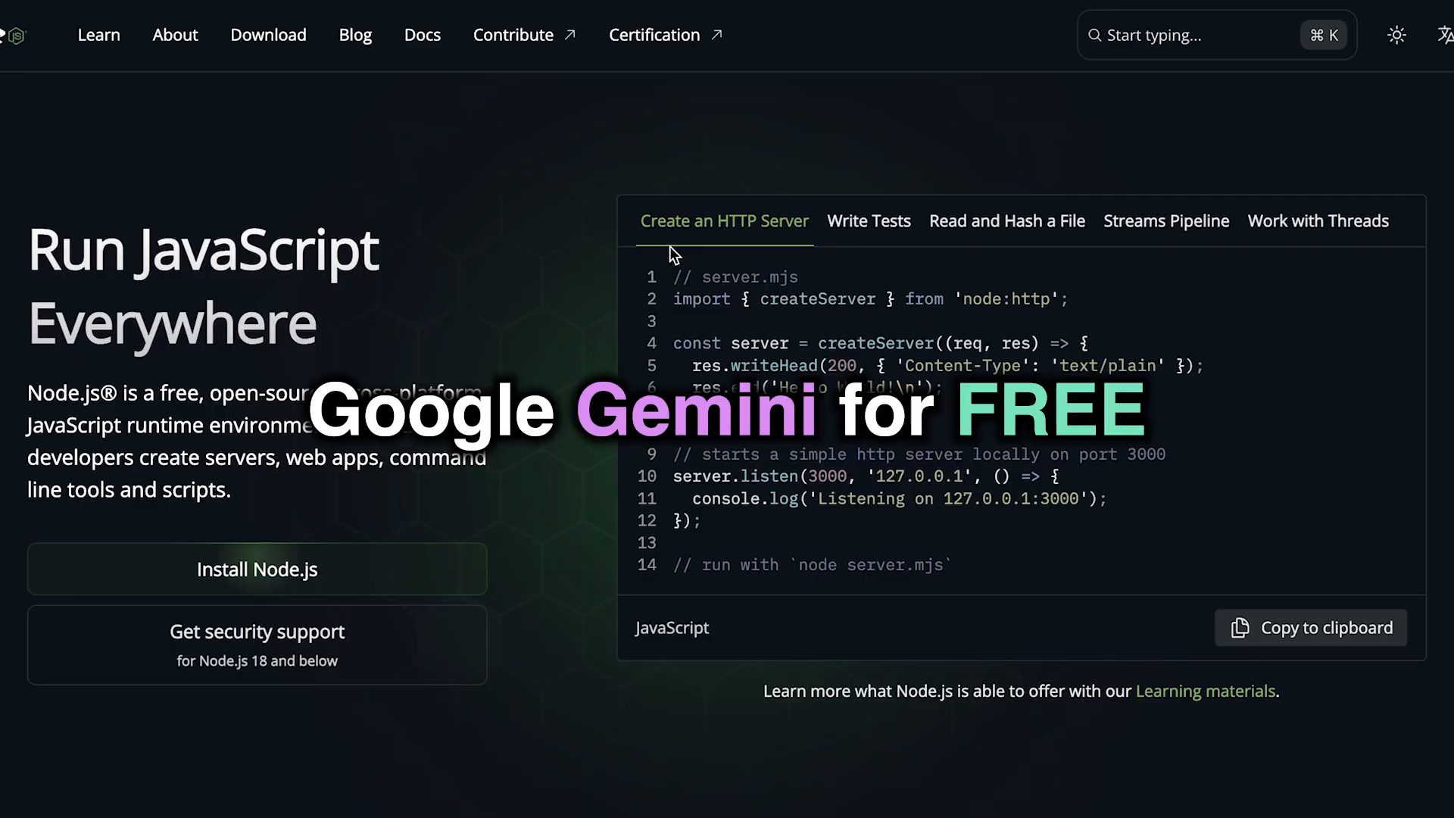
Go from nodejs.org to the Node.js download page with the 'Install Node.js' button
{"action": "left_click", "coordinate": [624, 634]}
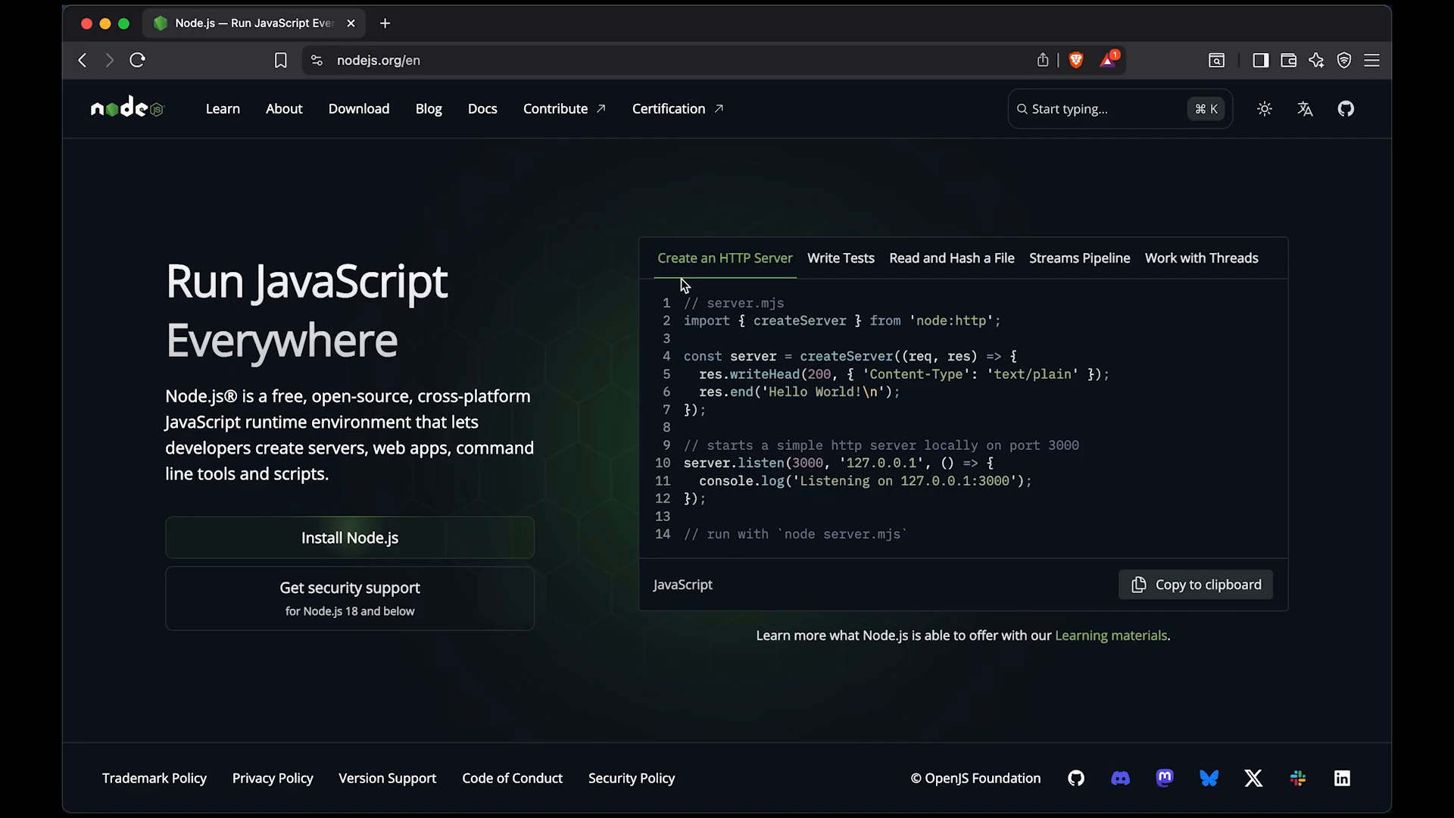
{"action": "mouse_move", "coordinate": [418, 543]}
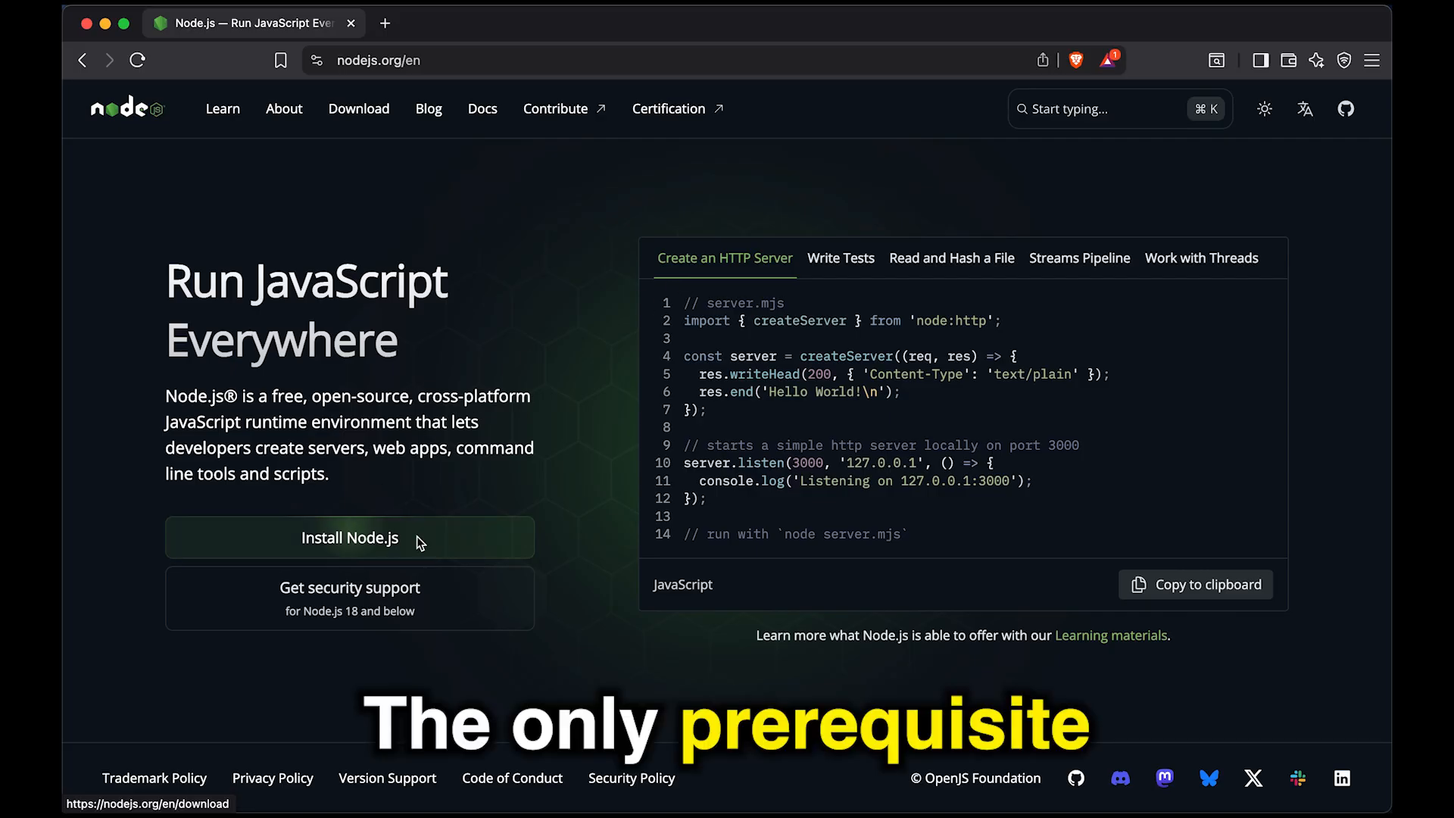
{"action": "left_click", "coordinate": [349, 537]}
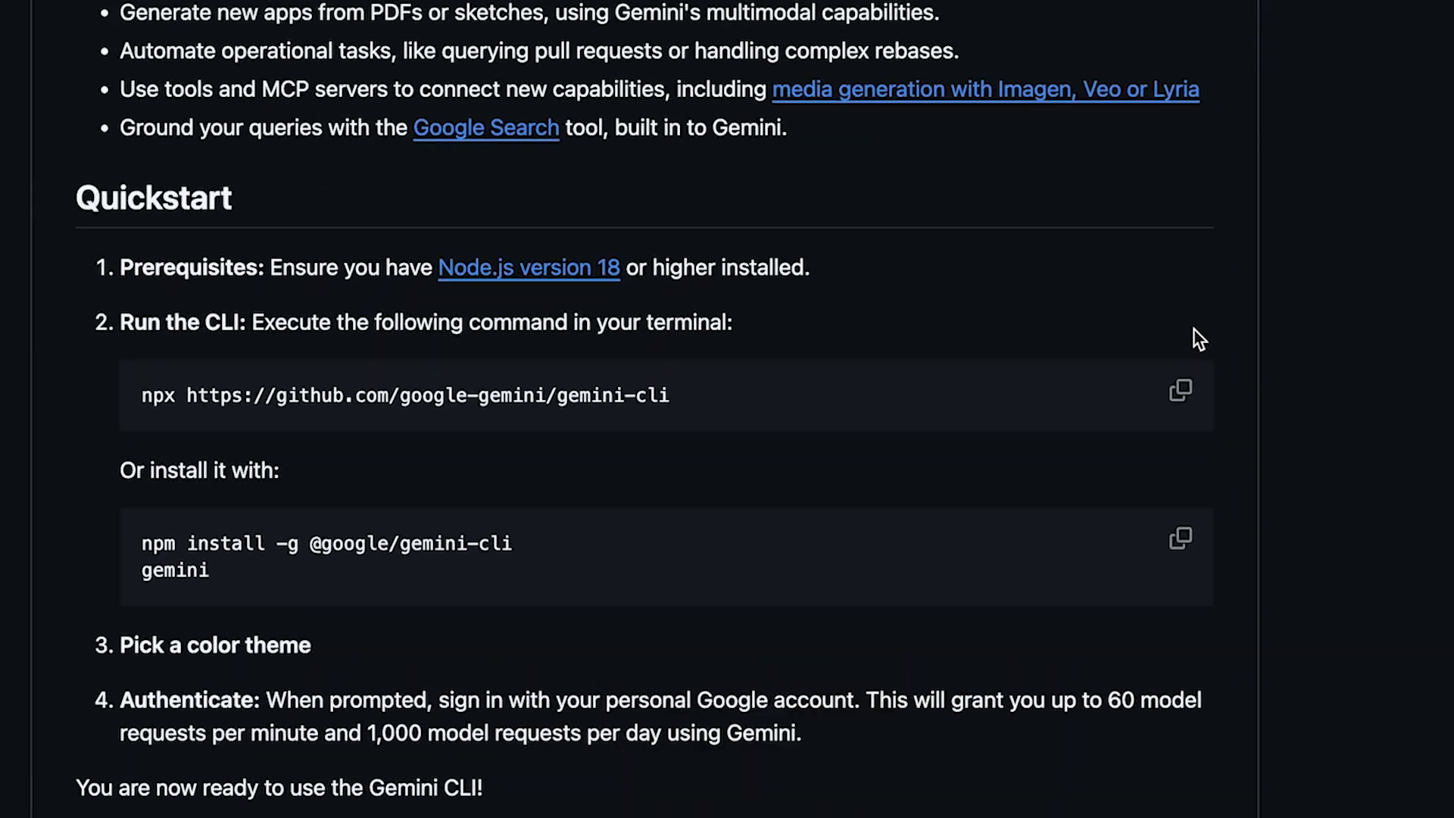
Copy the npx run command, confirm the Ayu Light theme, and approve Google sign-in
{"action": "left_click", "coordinate": [1180, 391]}
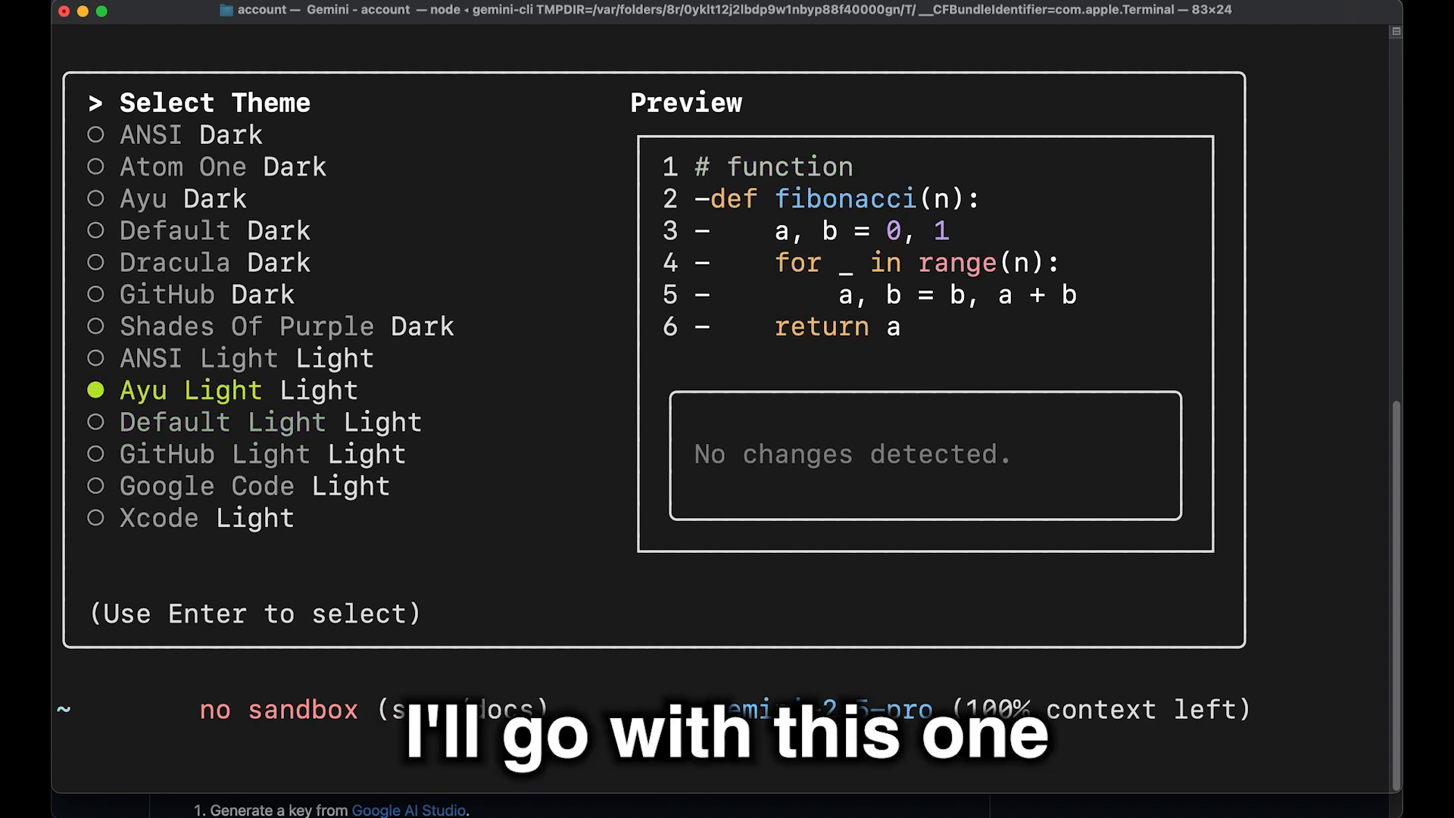
{"action": "key", "text": "enter"}
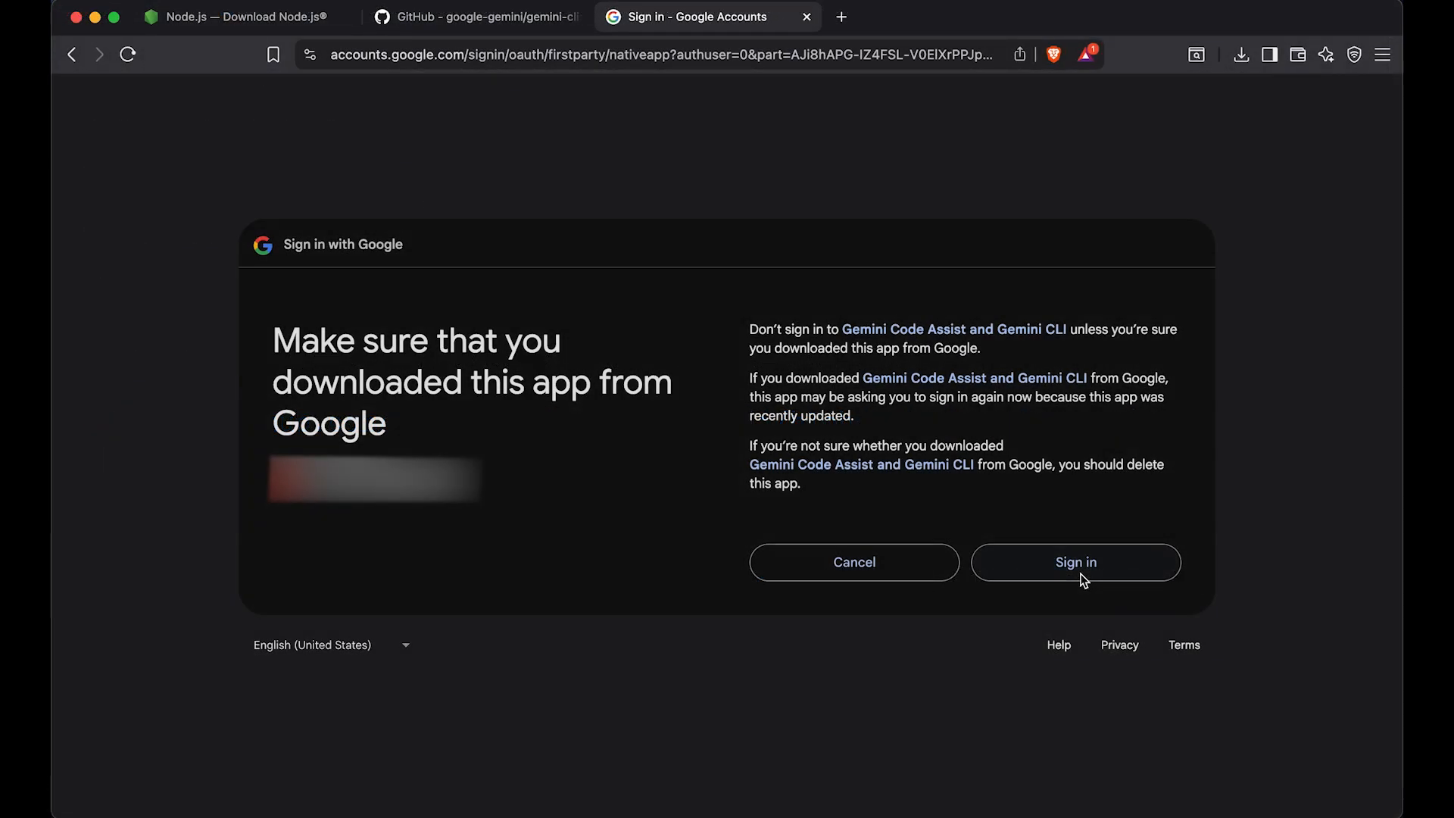
{"action": "mouse_move", "coordinate": [1127, 563]}
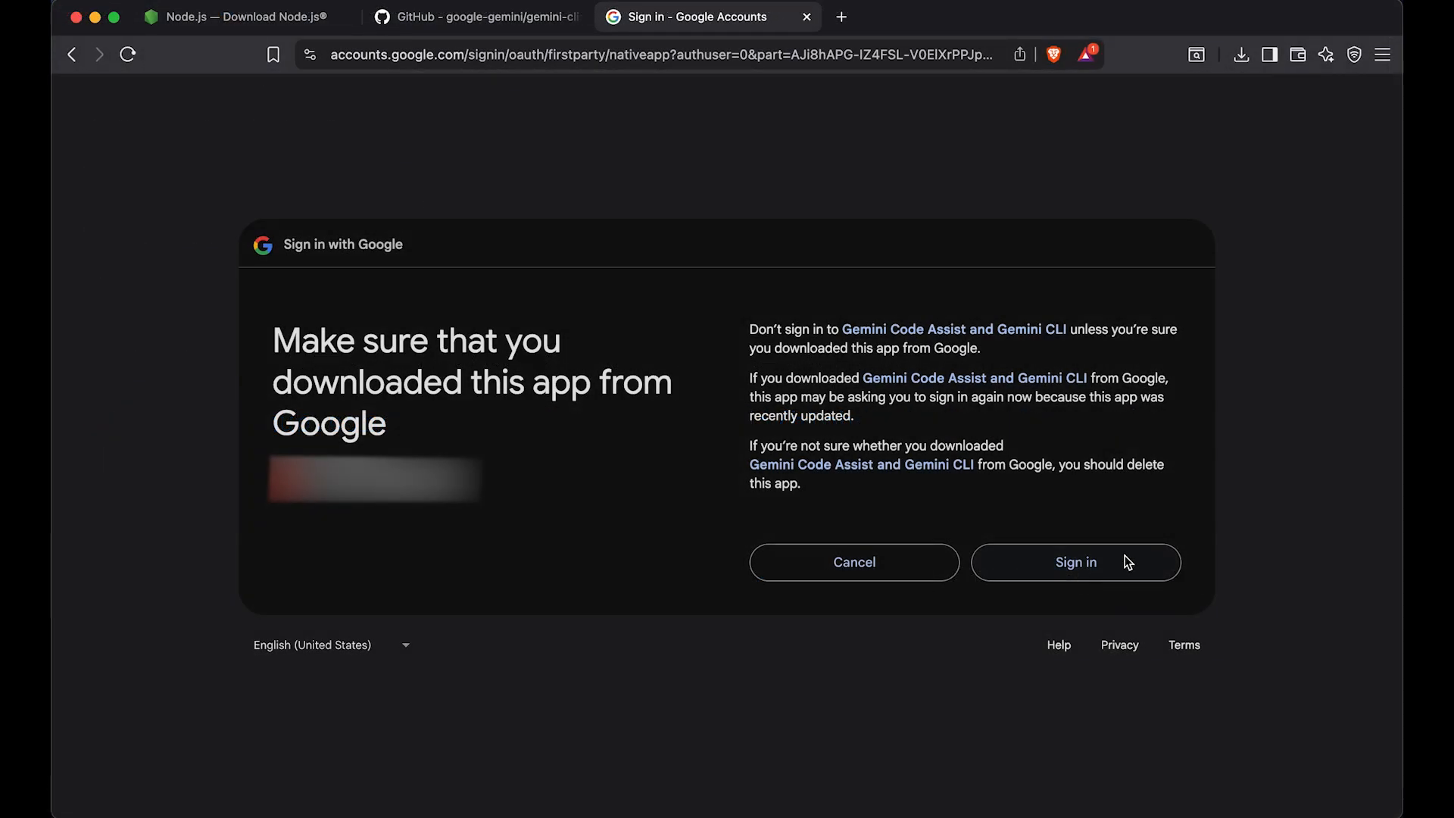
{"action": "left_click", "coordinate": [1076, 562]}
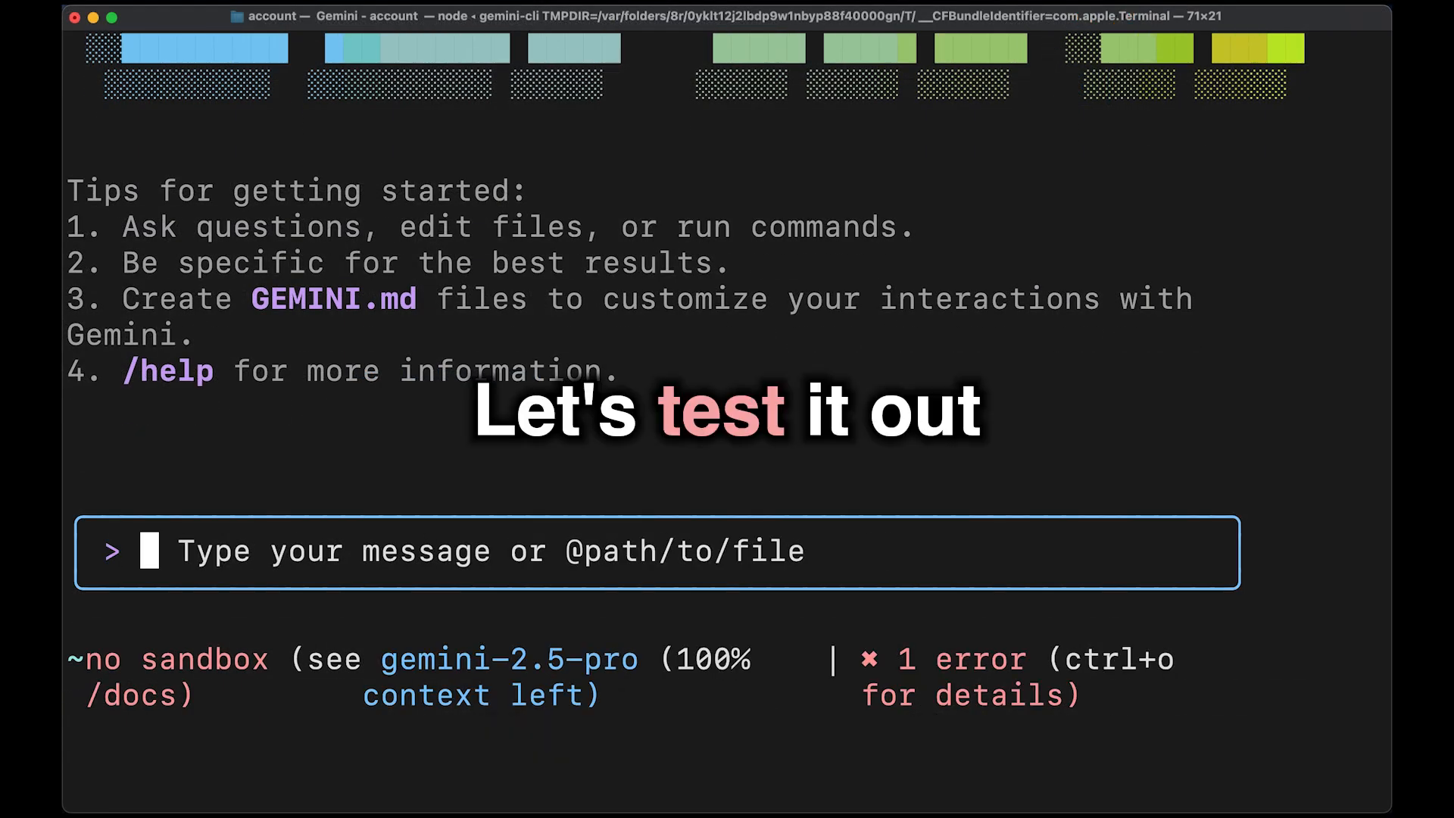
Ask Gemini 'Hey I don't know how to code...', follow up, then /quit for usage stats
{"action": "type", "text": "Hey I don't know how to code. C"}
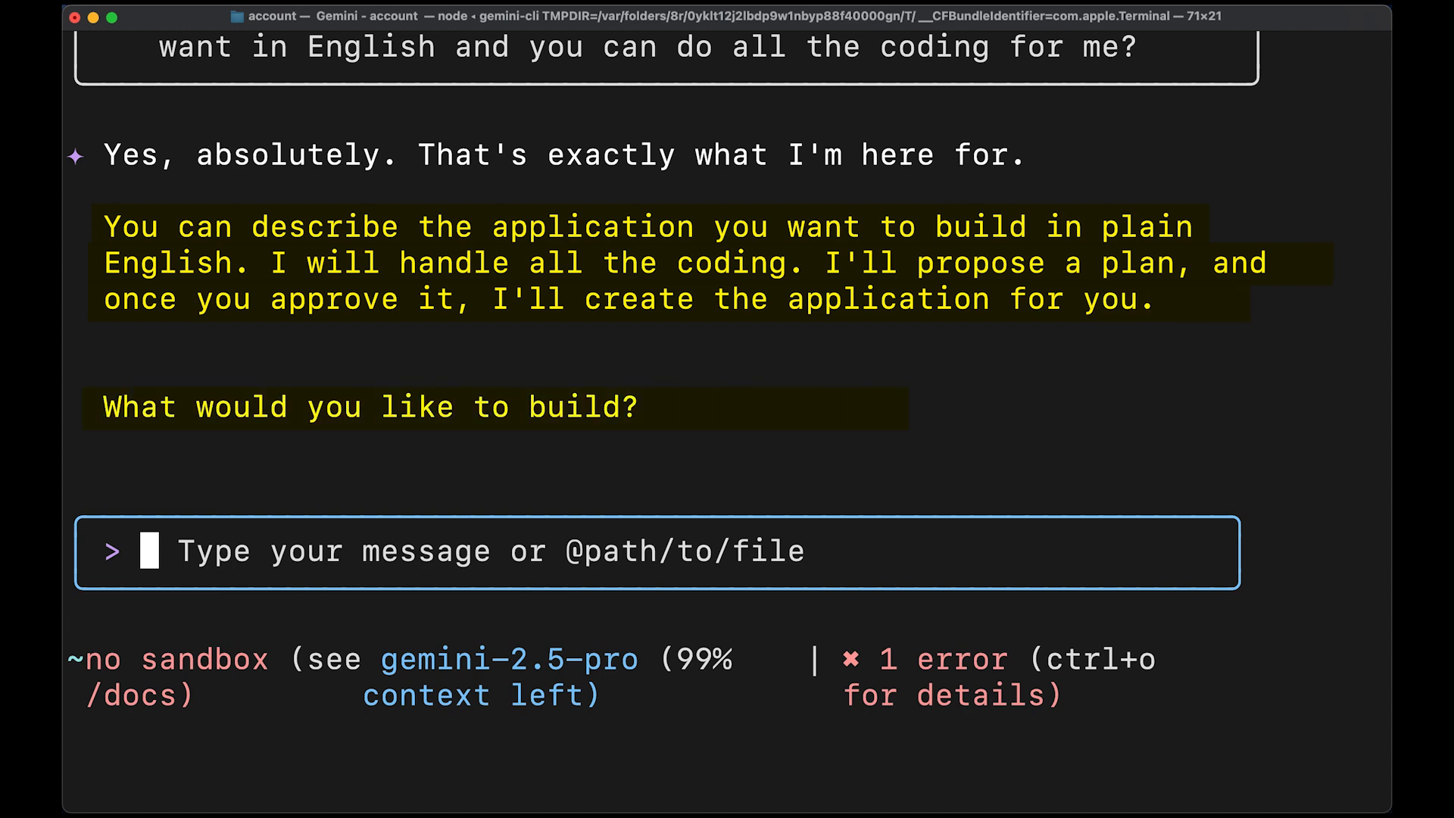
{"action": "type", "text": "Well that depen"}
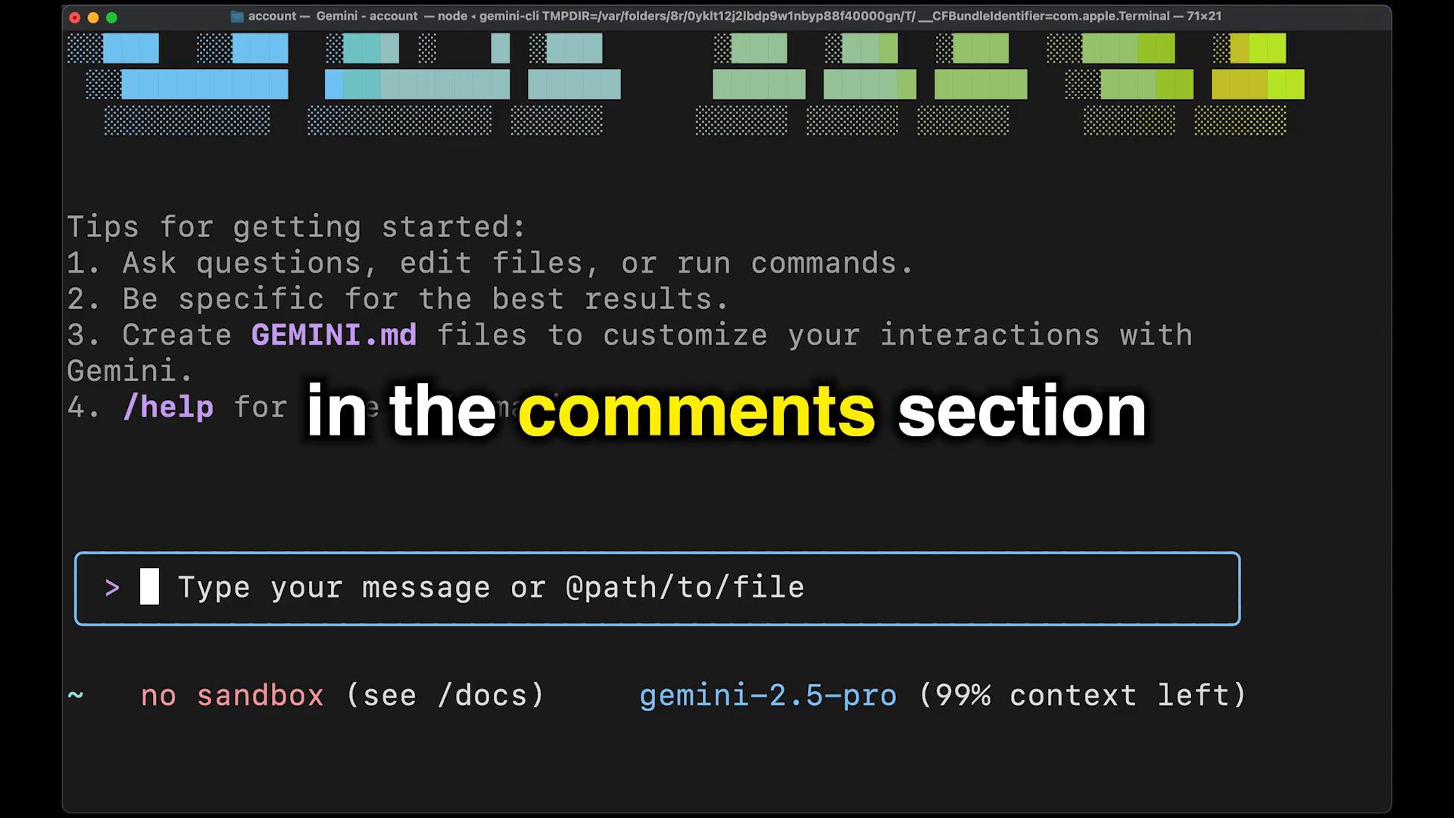
{"action": "type", "text": "/quit"}
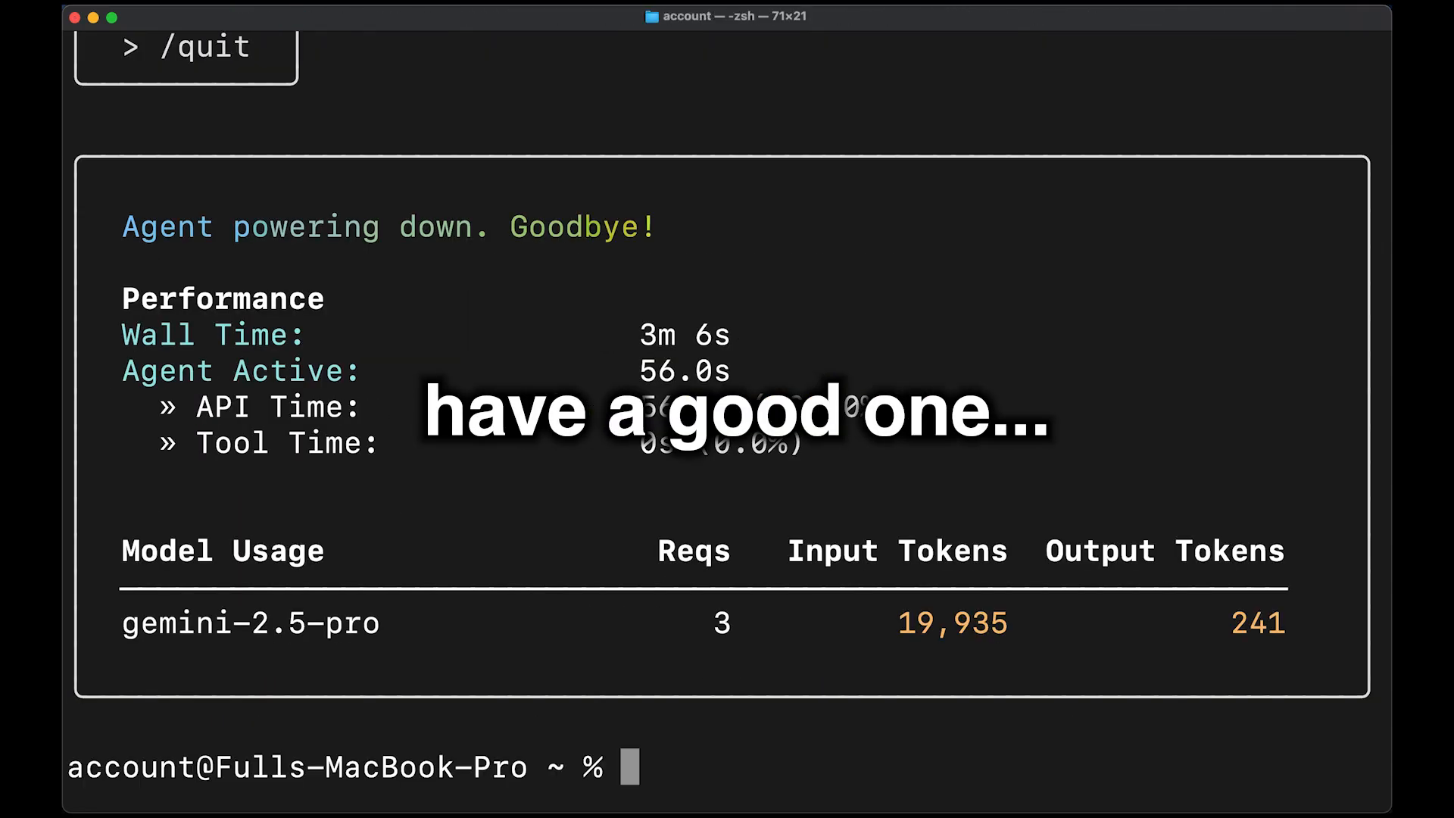